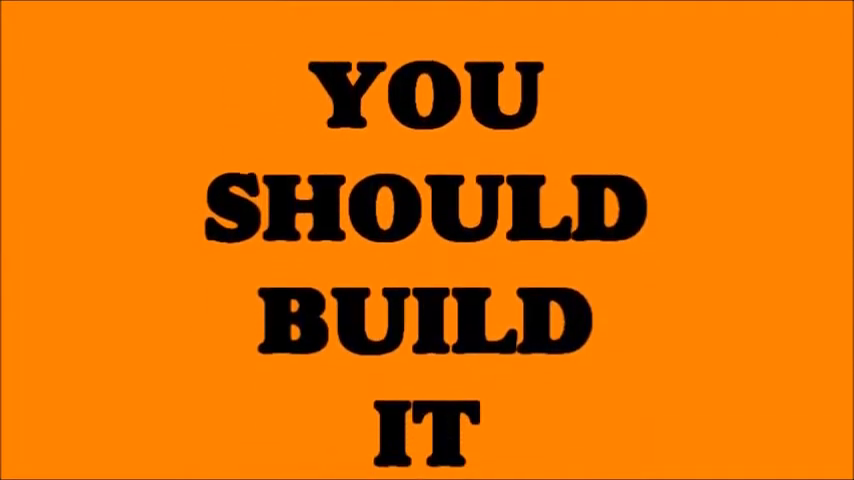
{"action": "scroll", "scroll_direction": "up", "scroll_amount": 3}
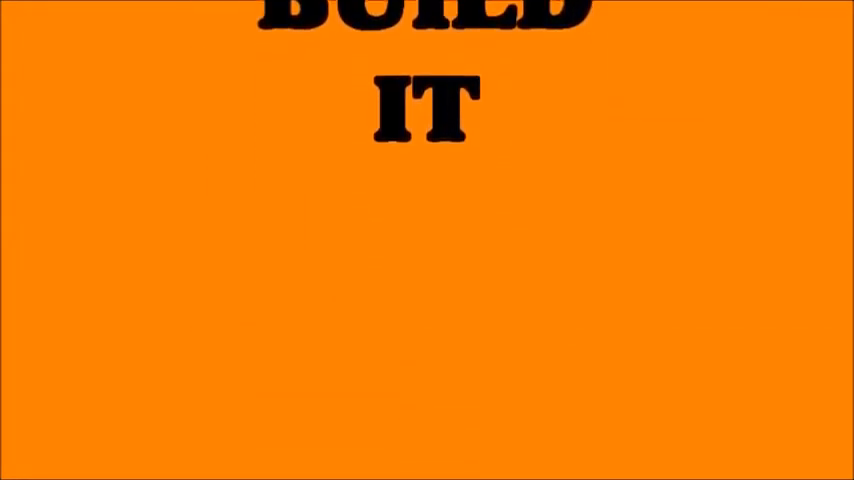